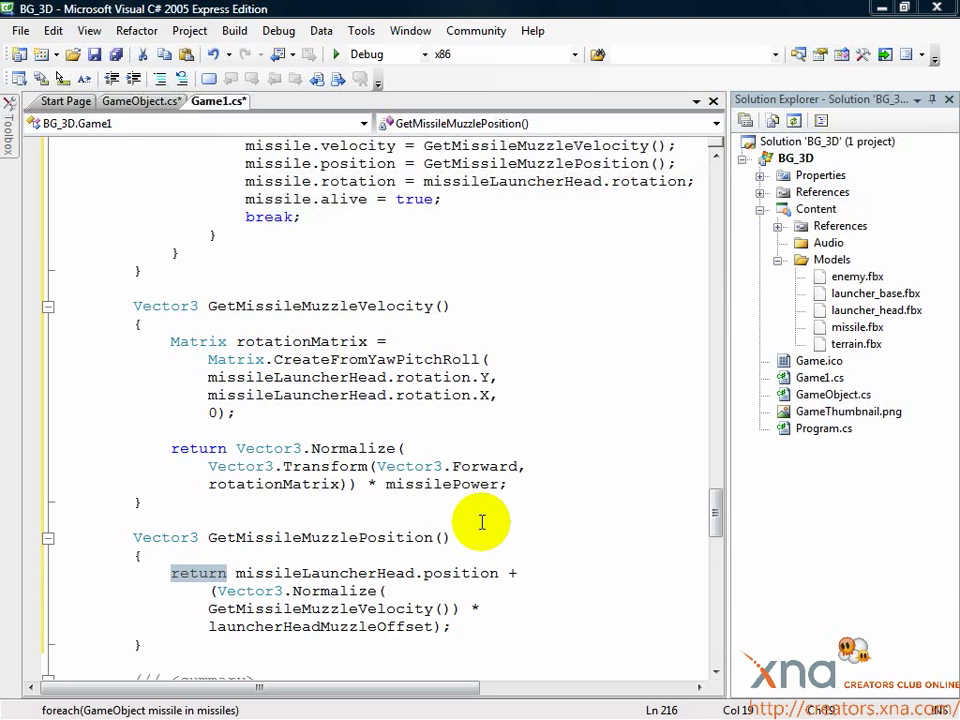
Open a blank line after GetMissileMuzzlePosition's closing brace
{"action": "left_click", "coordinate": [713, 123]}
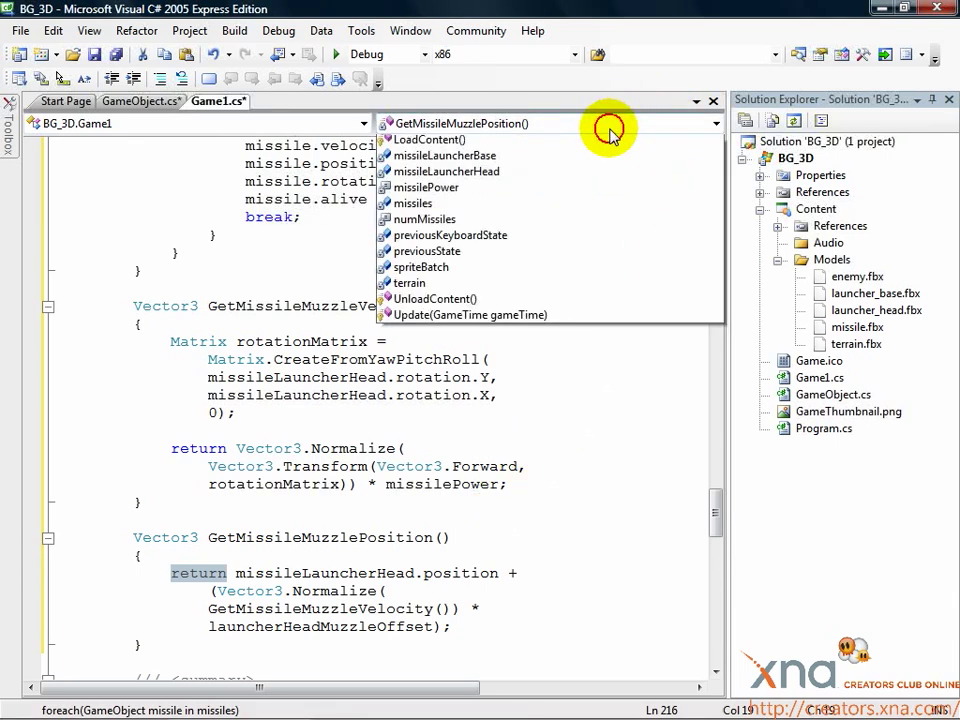
{"action": "left_click", "coordinate": [463, 123]}
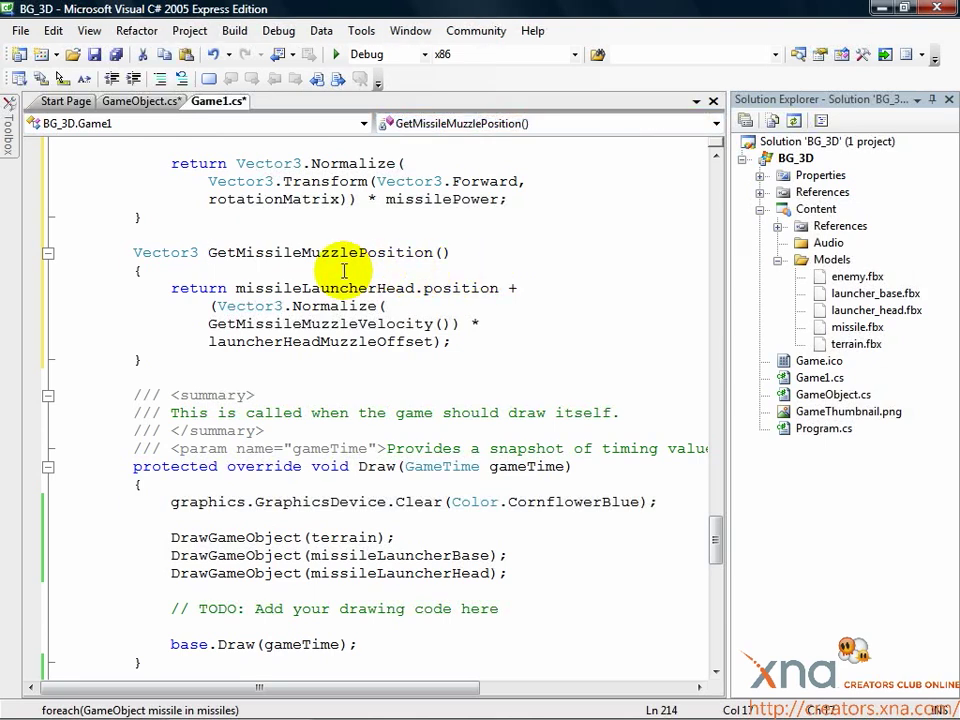
{"action": "mouse_move", "coordinate": [278, 283]}
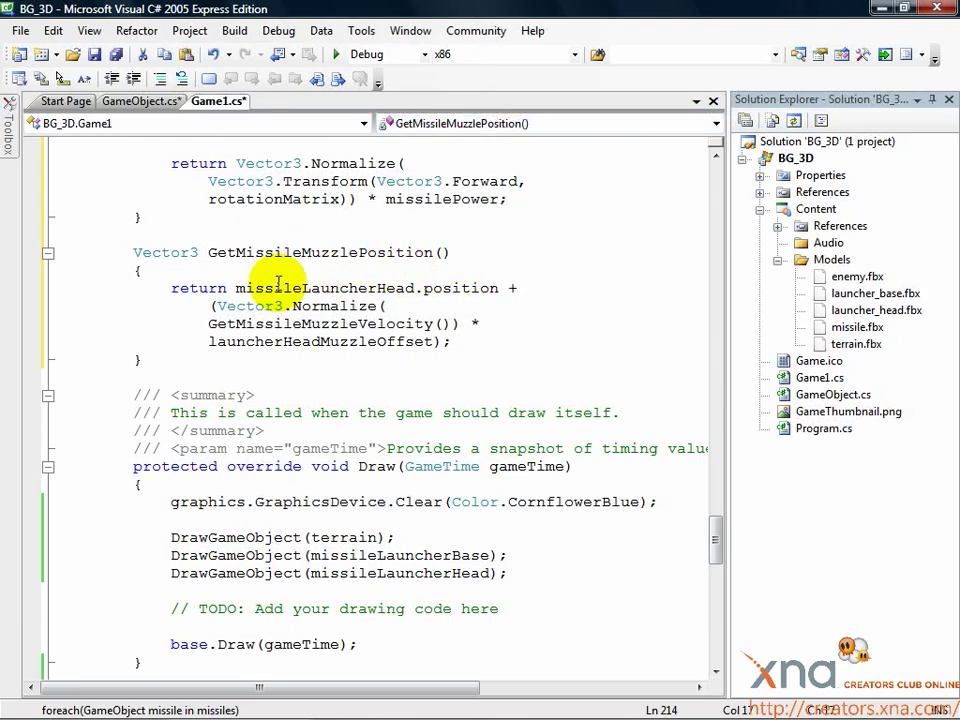
{"action": "left_click", "coordinate": [140, 360]}
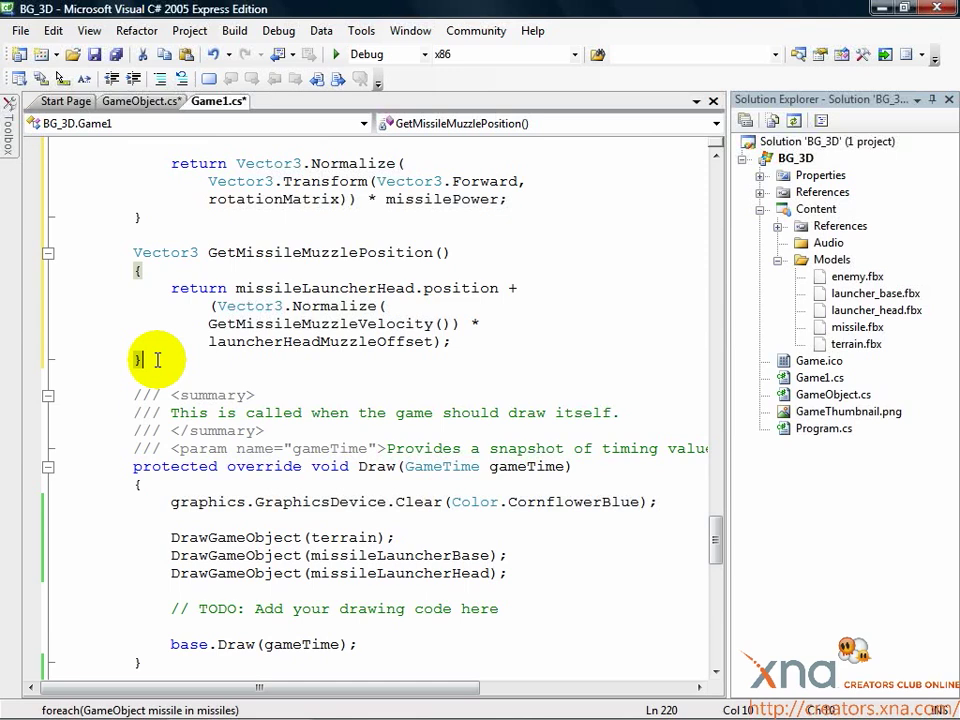
{"action": "key", "text": "enter"}
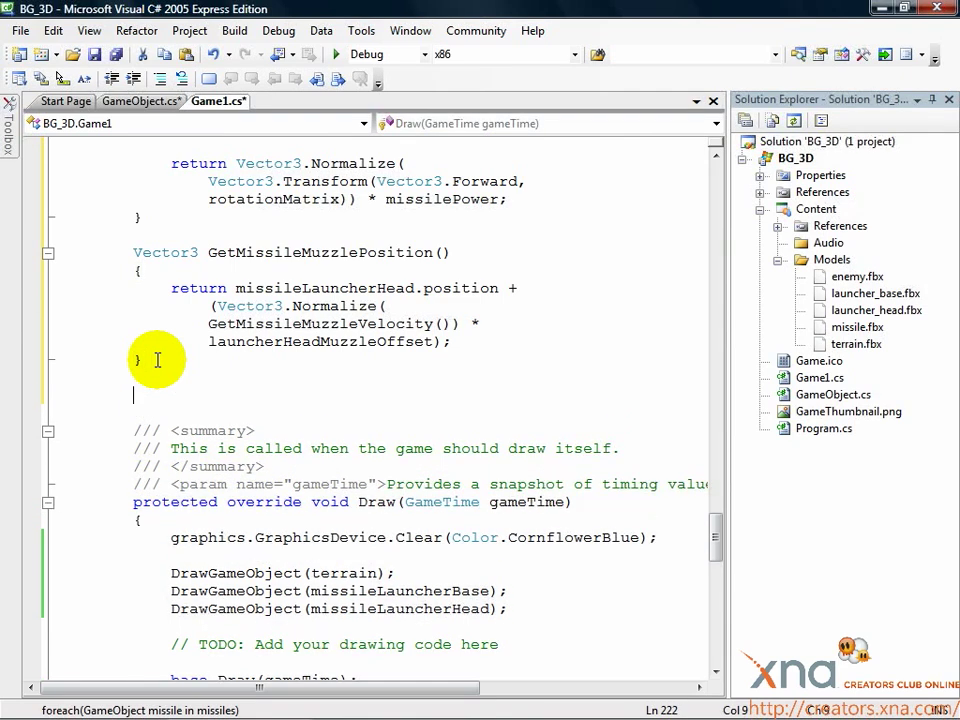
Write void UpdateMissiles() opening a foreach (GameObject missile in missiles) loop
{"action": "type", "text": "void"}
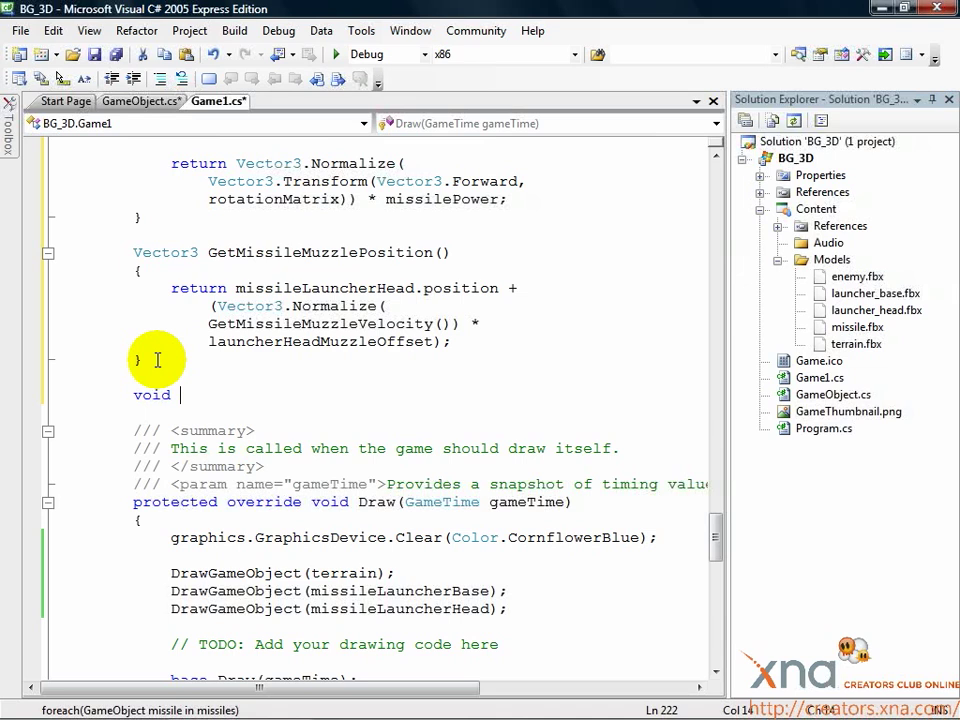
{"action": "type", "text": "UpdateMissiles("}
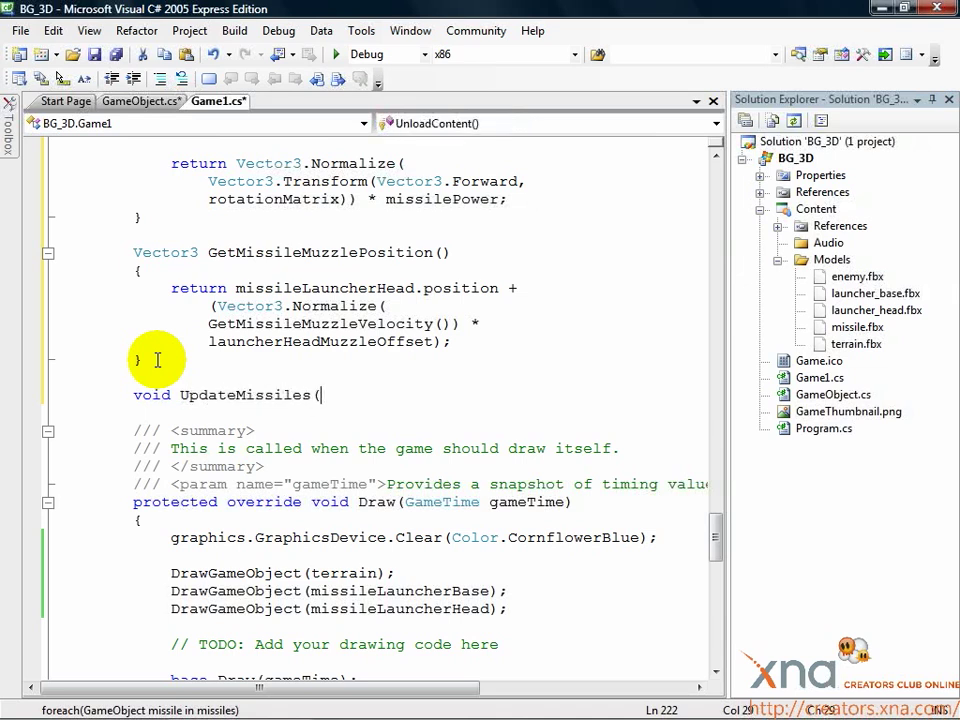
{"action": "type", "text": "()"}
{"action": "type", "text": "{"}
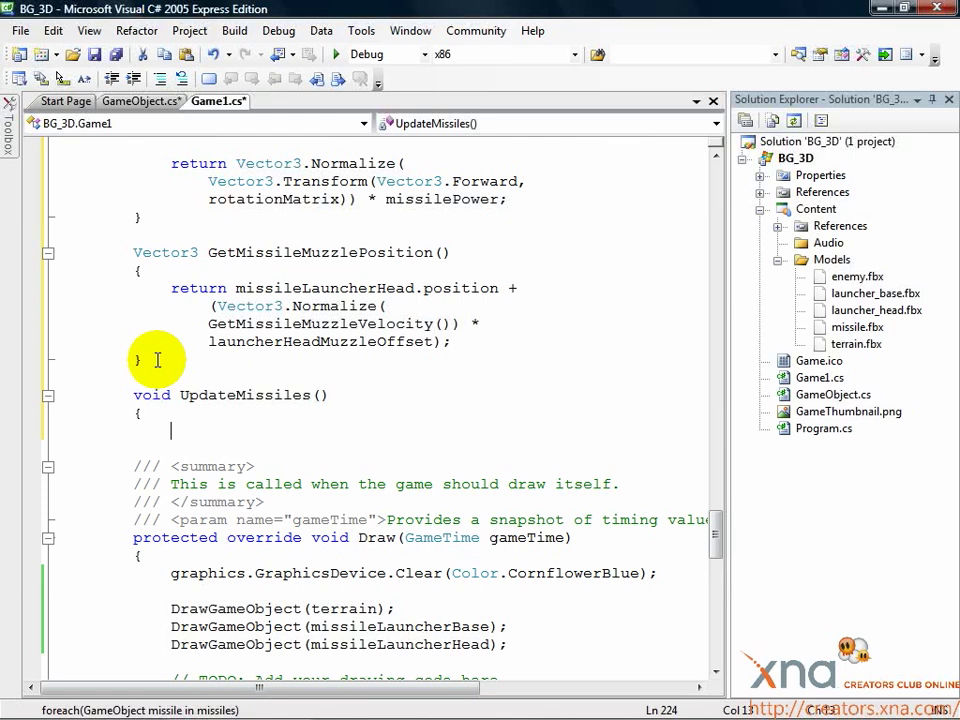
{"action": "type", "text": "foreach (GameObject missile"}
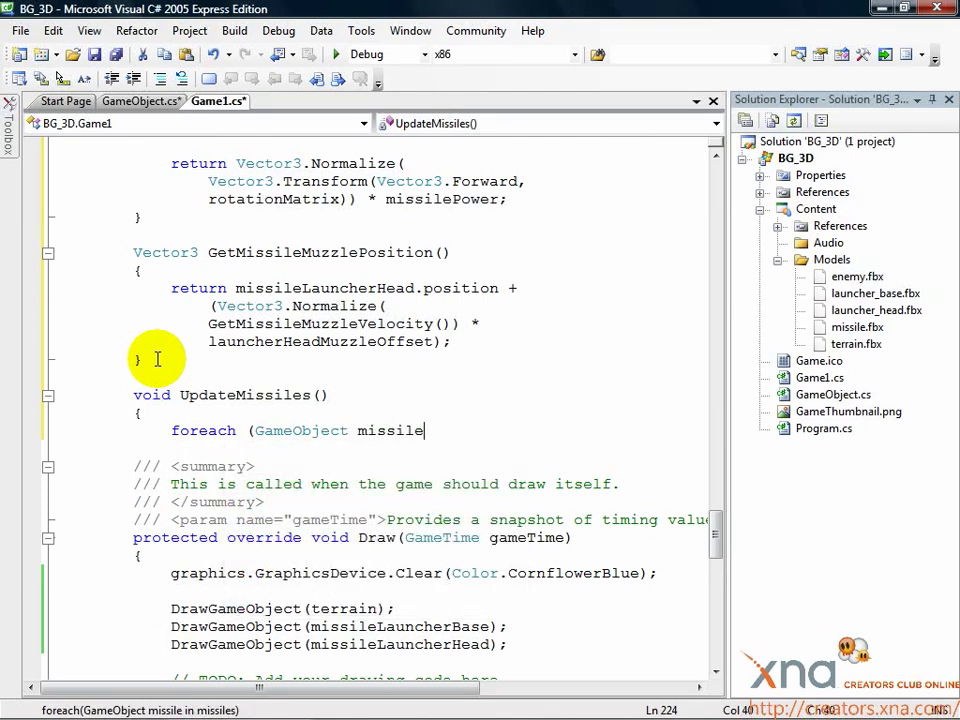
{"action": "type", "text": "in missiles)"}
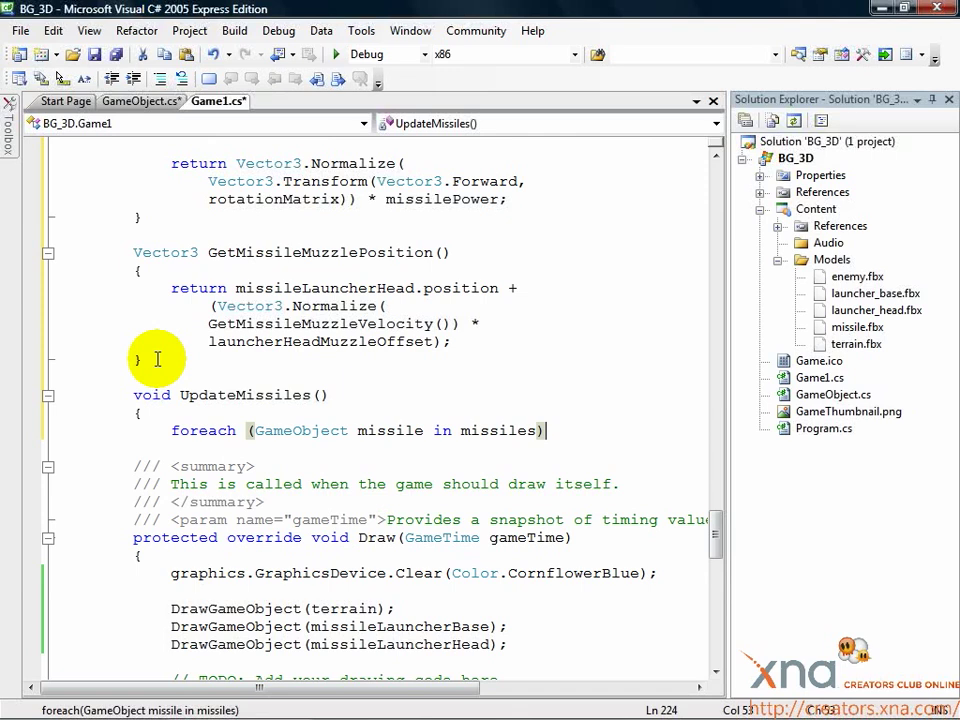
{"action": "type", "text": "{"}
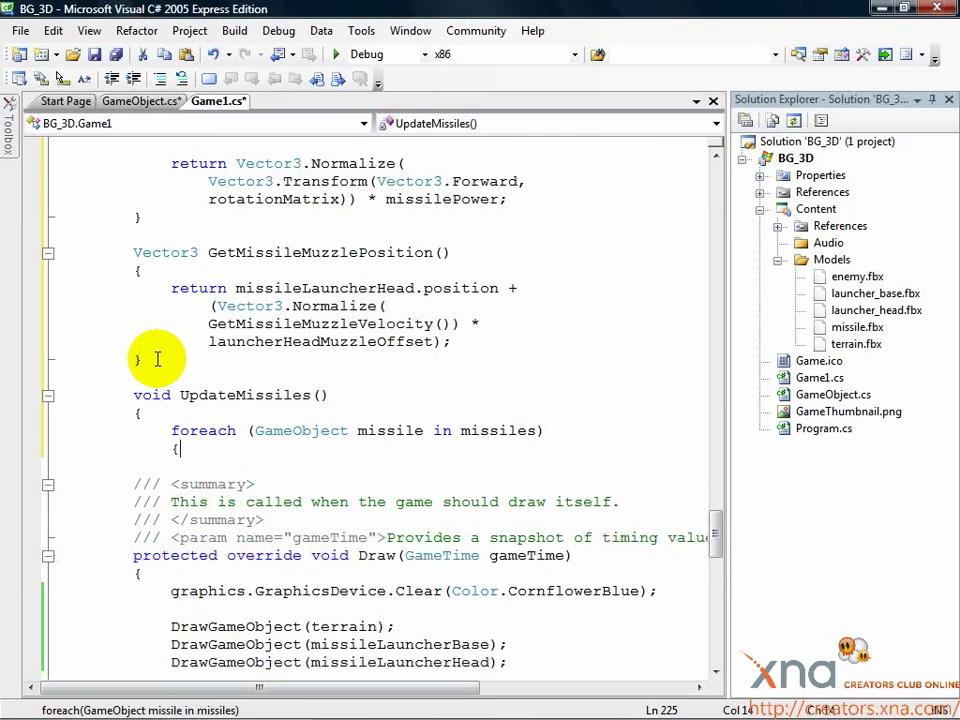
Add an alive check that moves each live missile by its velocity
{"action": "key", "text": "enter"}
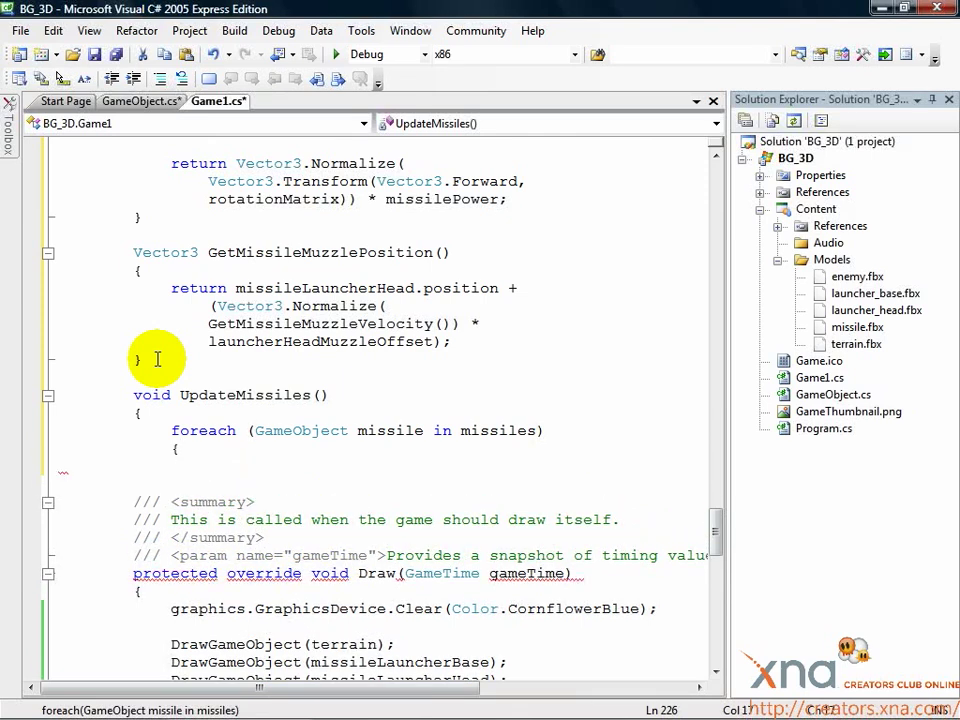
{"action": "type", "text": "if(missile.alive"}
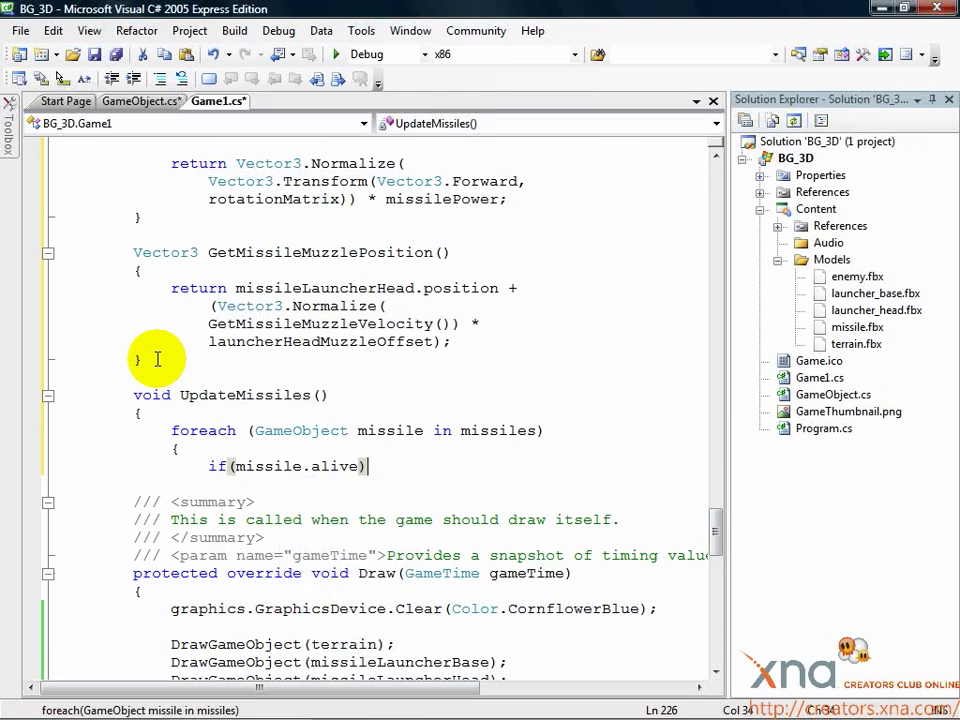
{"action": "type", "text": "missile.position +="}
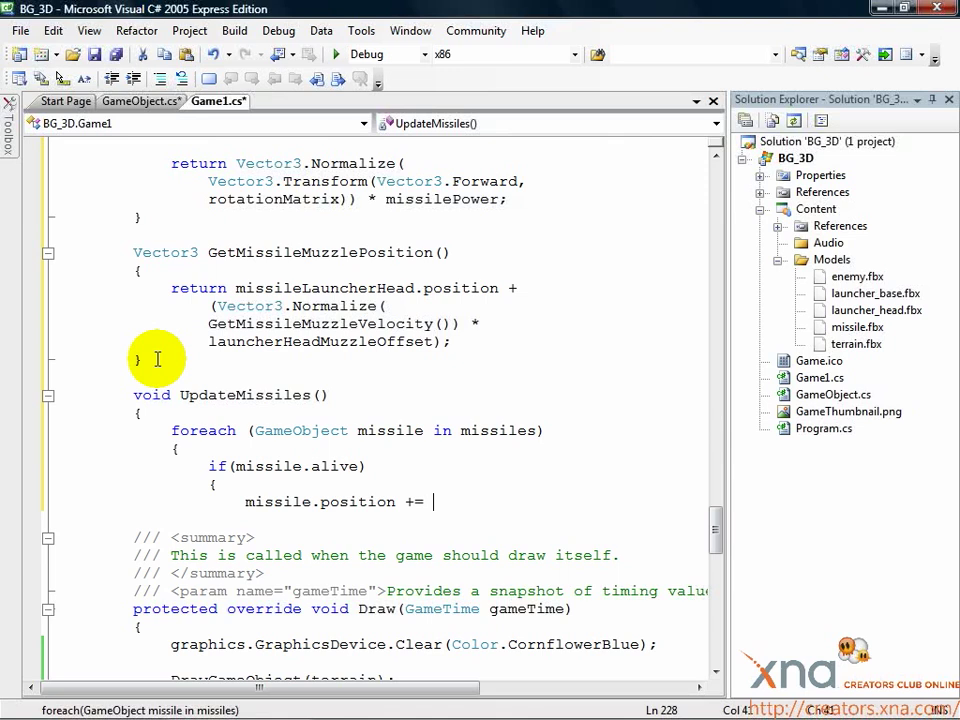
{"action": "type", "text": "missile.velocity"}
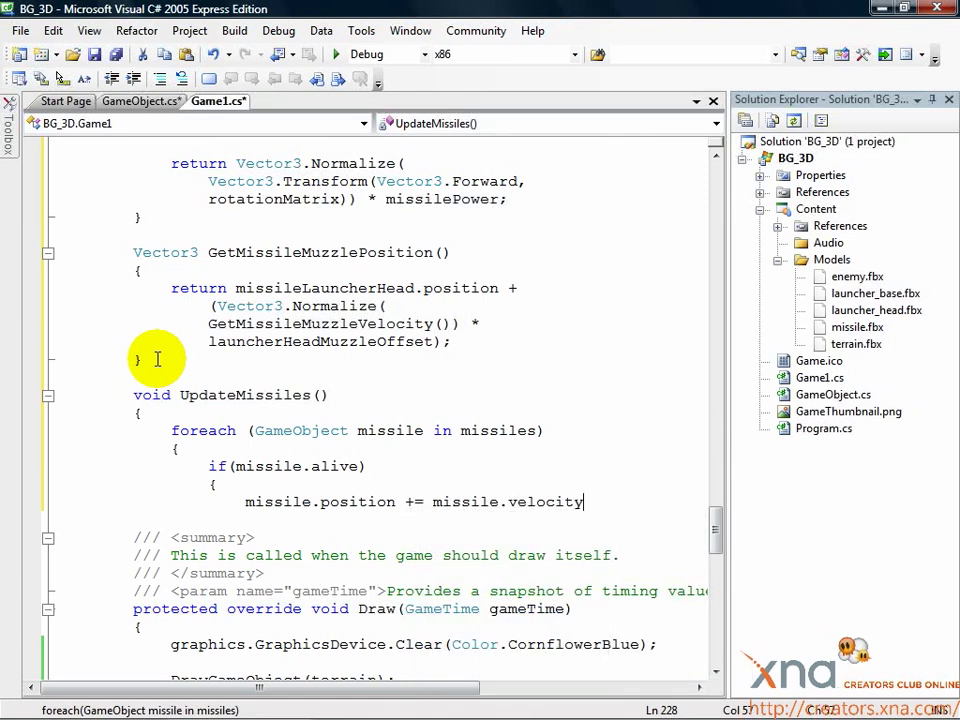
Set missile.alive to false when missile.position.Z is below -6000.0f
{"action": "key", "text": "enter"}
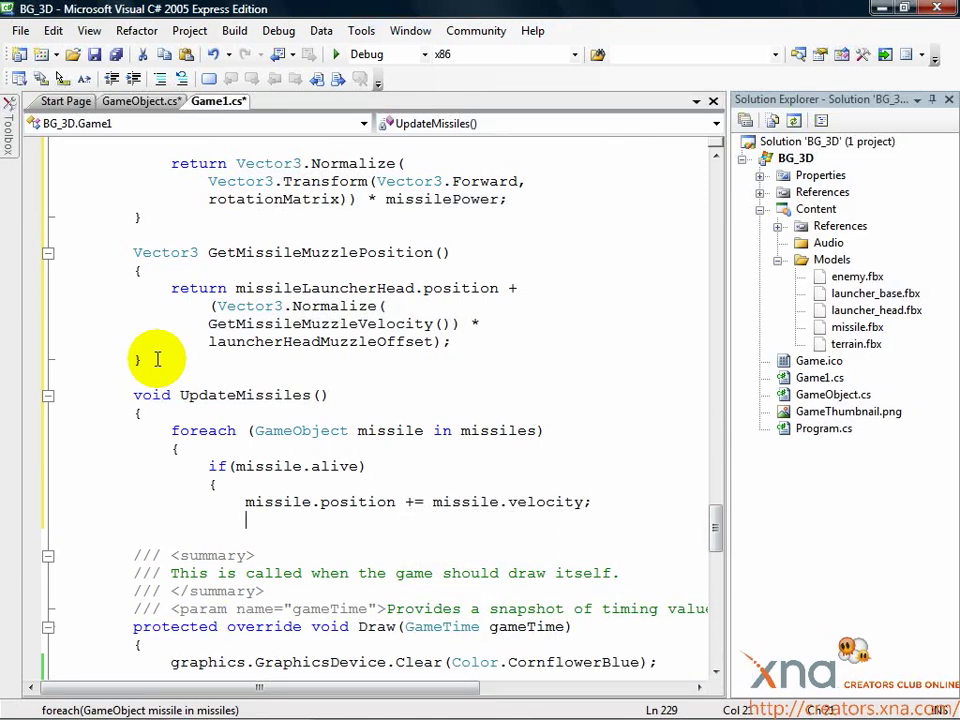
{"action": "type", "text": "if(missile.position.Z"}
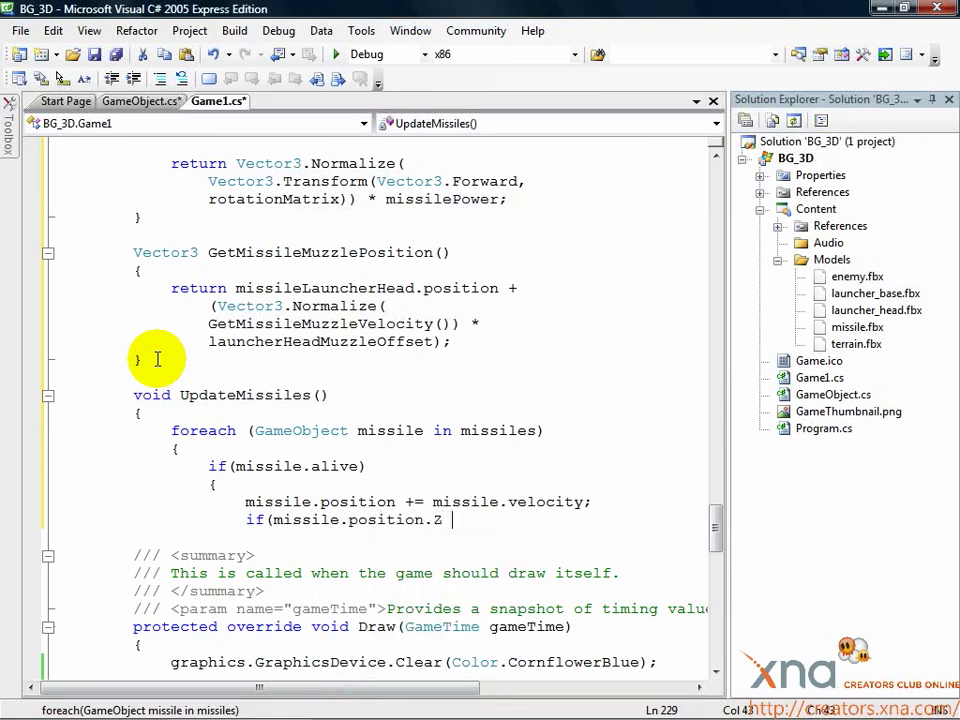
{"action": "type", "text": "< -60"}
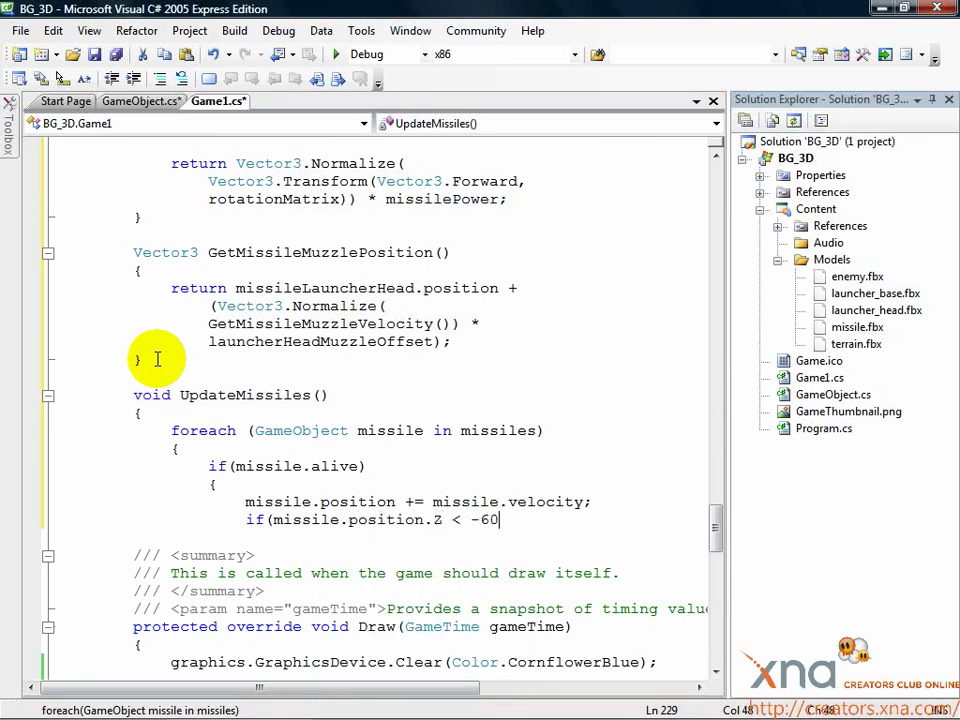
{"action": "type", "text": "00.0f)"}
{"action": "type", "text": "{"}
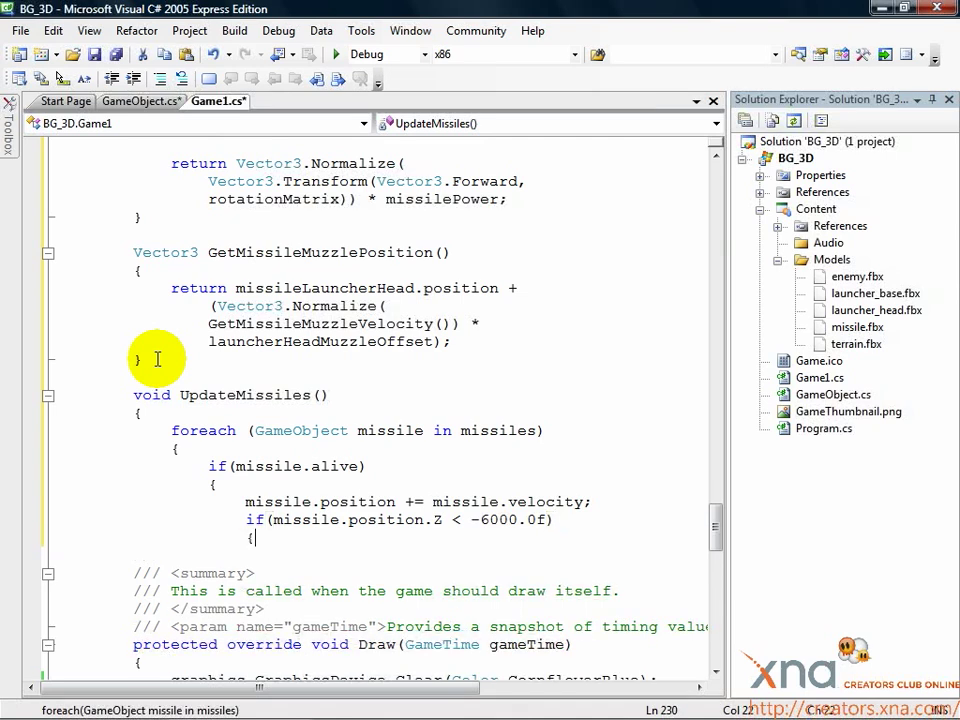
{"action": "type", "text": "missile.alive ="}
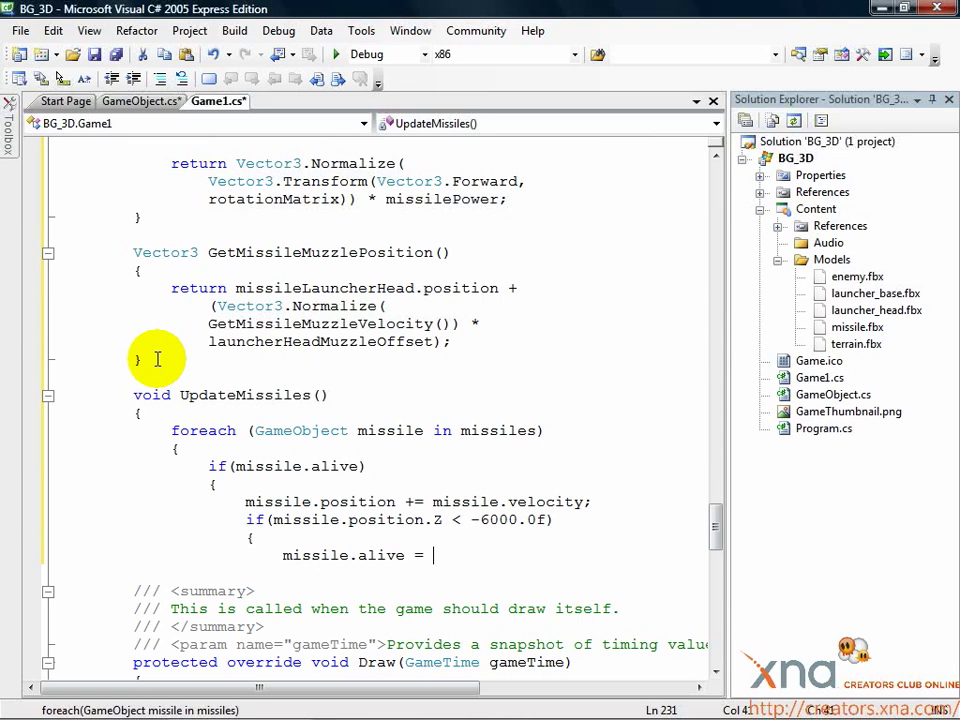
{"action": "type", "text": "false;"}
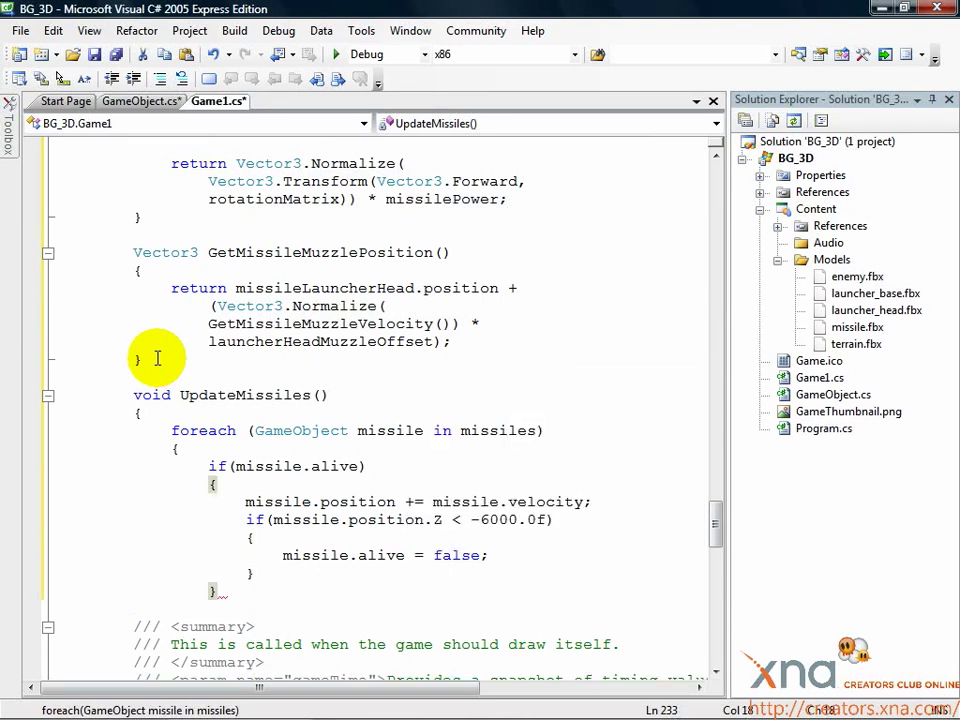
{"action": "double_click", "coordinate": [335, 466]}
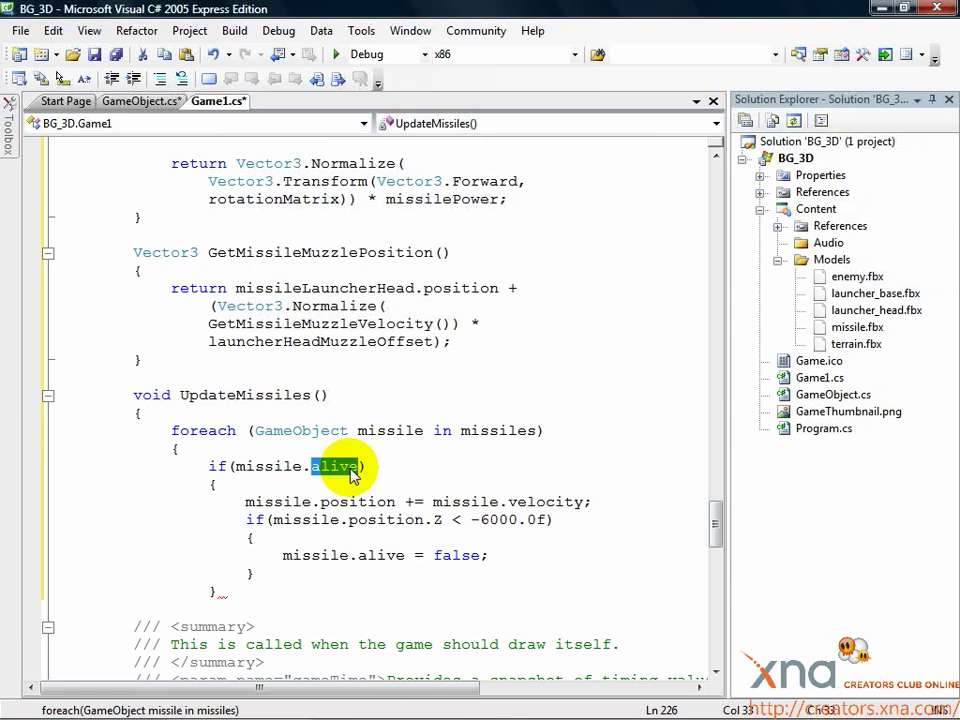
{"action": "mouse_move", "coordinate": [455, 501]}
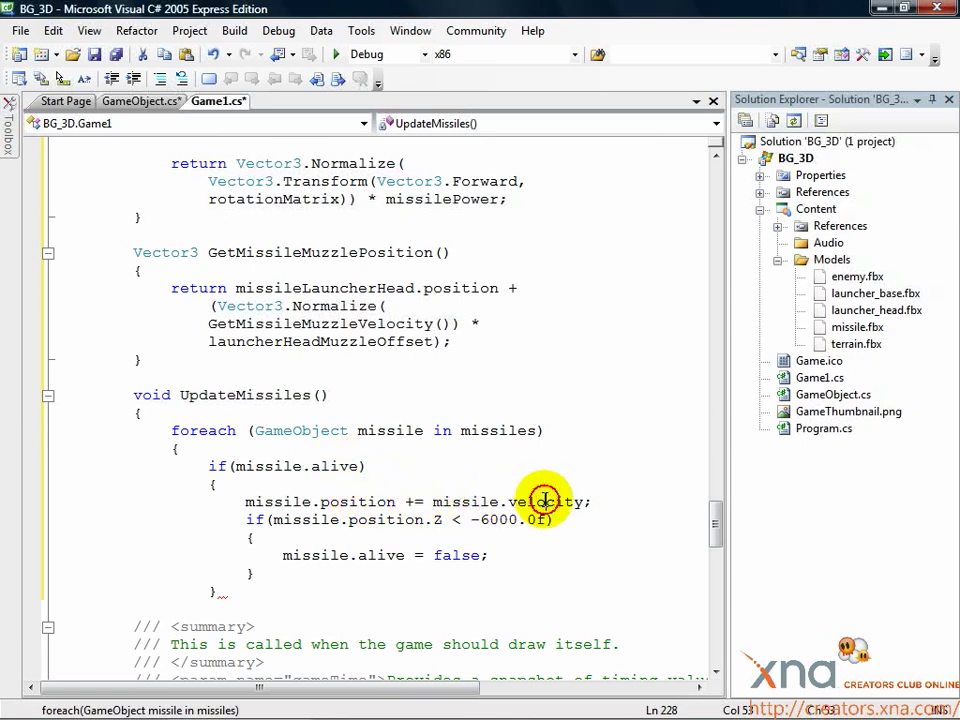
{"action": "double_click", "coordinate": [359, 501]}
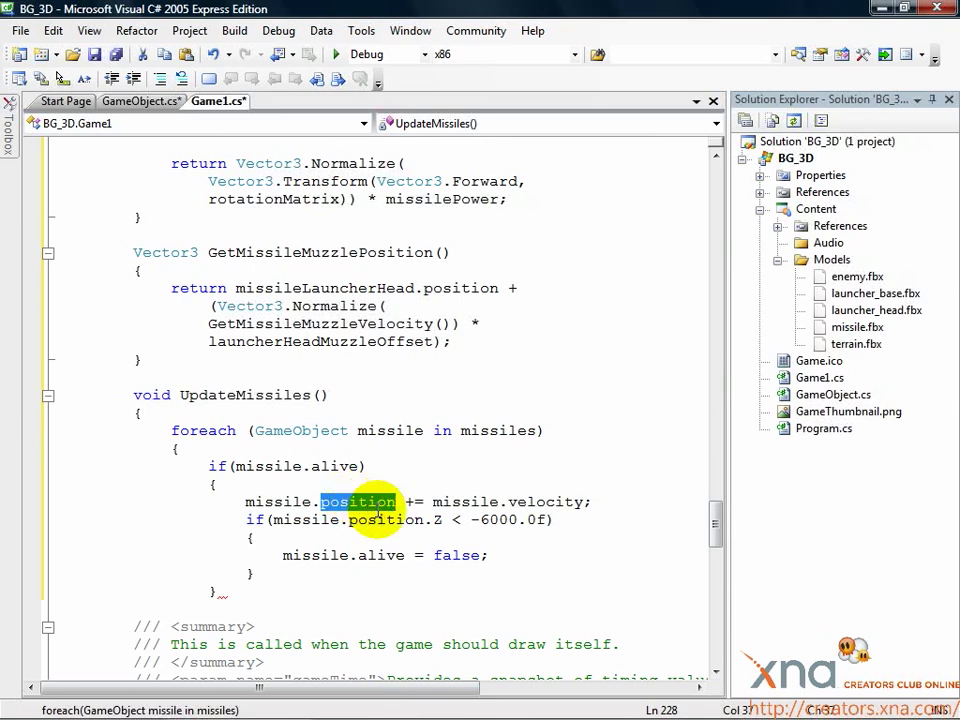
{"action": "double_click", "coordinate": [387, 519]}
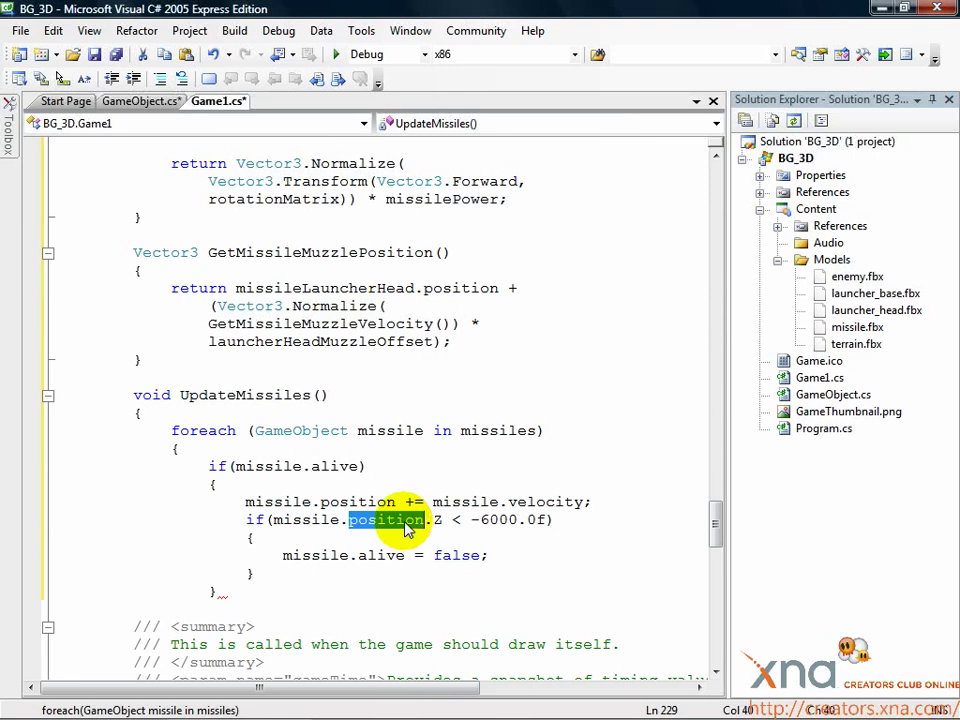
{"action": "left_click", "coordinate": [435, 519]}
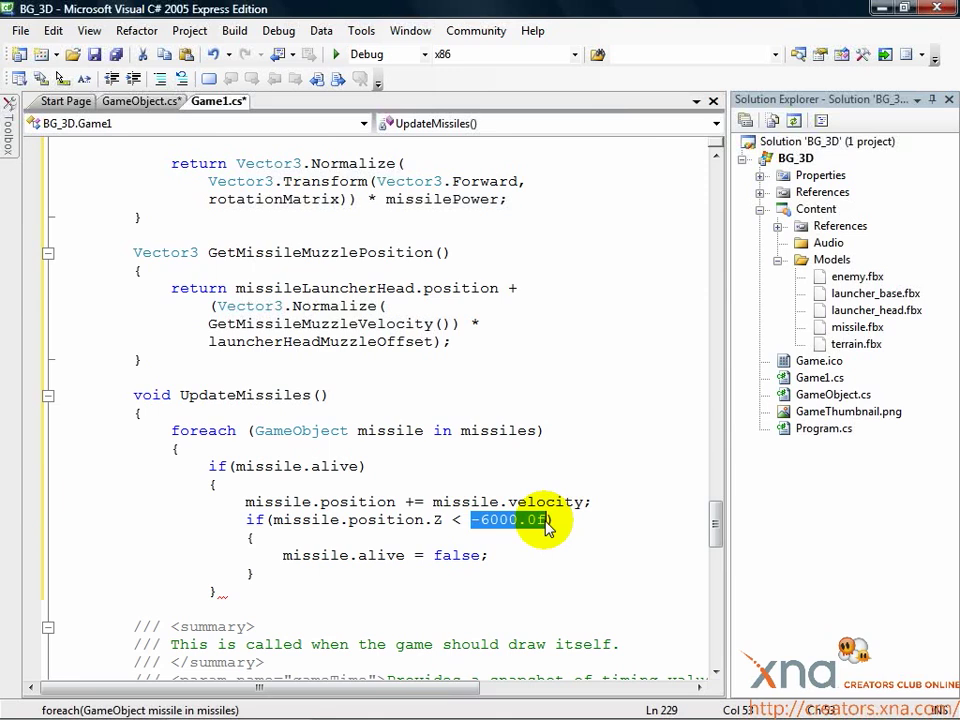
{"action": "double_click", "coordinate": [457, 555]}
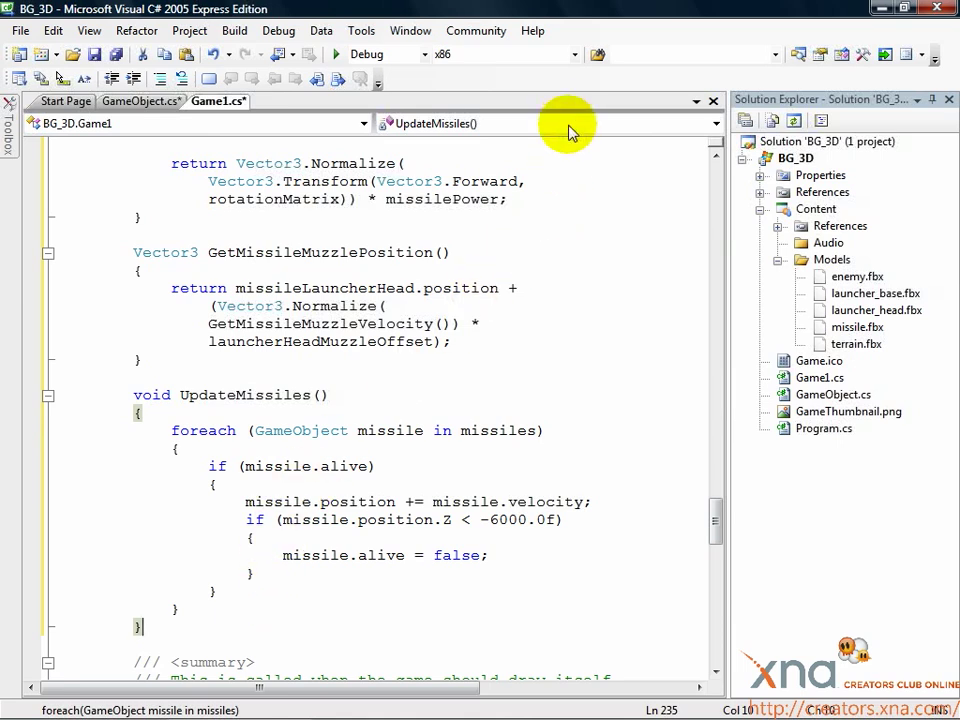
Jump to the Update method via the member dropdown
{"action": "left_click", "coordinate": [714, 123]}
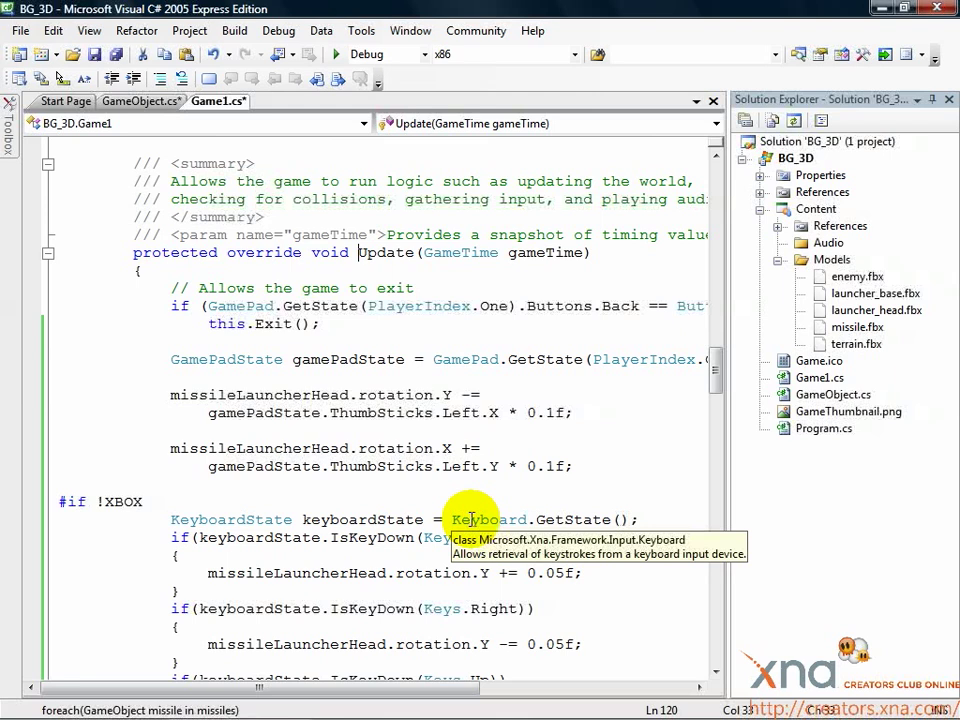
Call UpdateMissiles(); in Update() after the Space-key missile-firing #endif
{"action": "scroll", "scroll_direction": "down", "scroll_amount": 3}
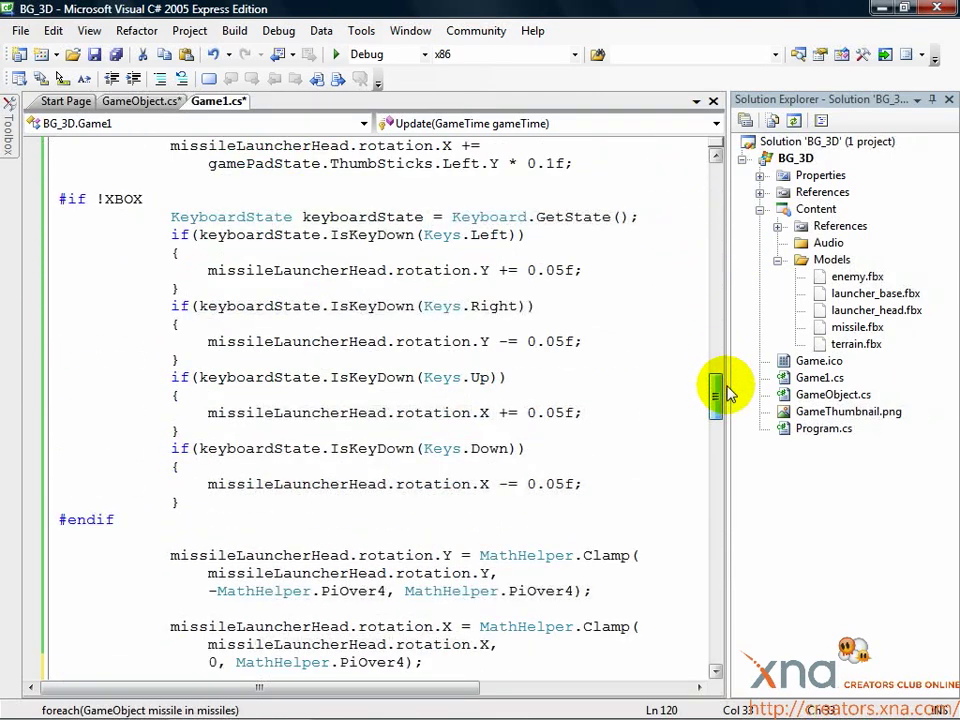
{"action": "scroll", "scroll_direction": "down", "scroll_amount": 3}
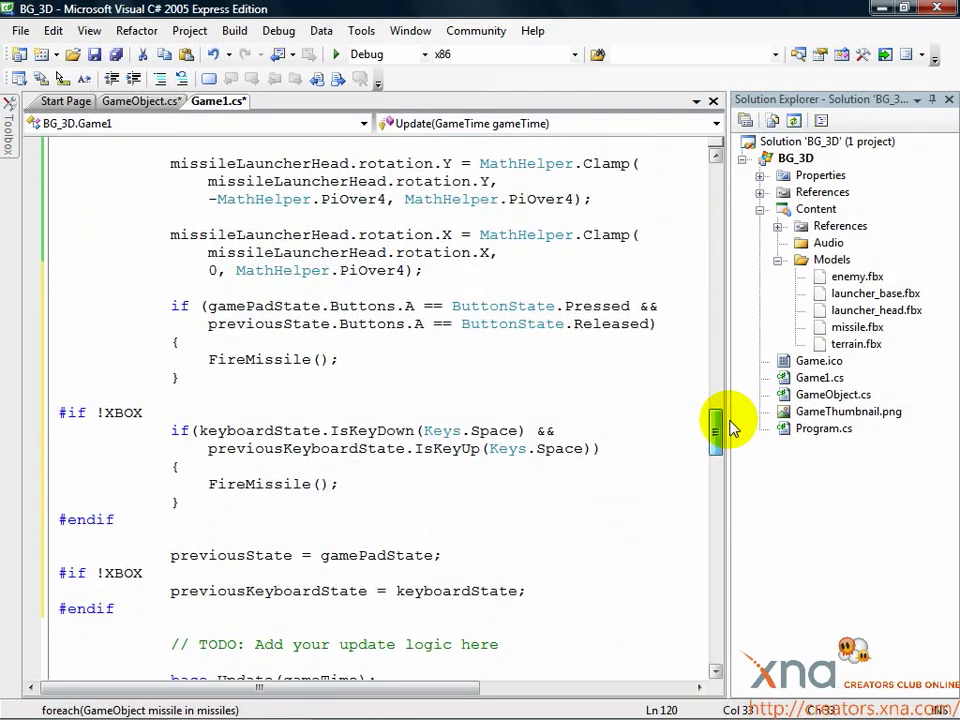
{"action": "mouse_move", "coordinate": [256, 474]}
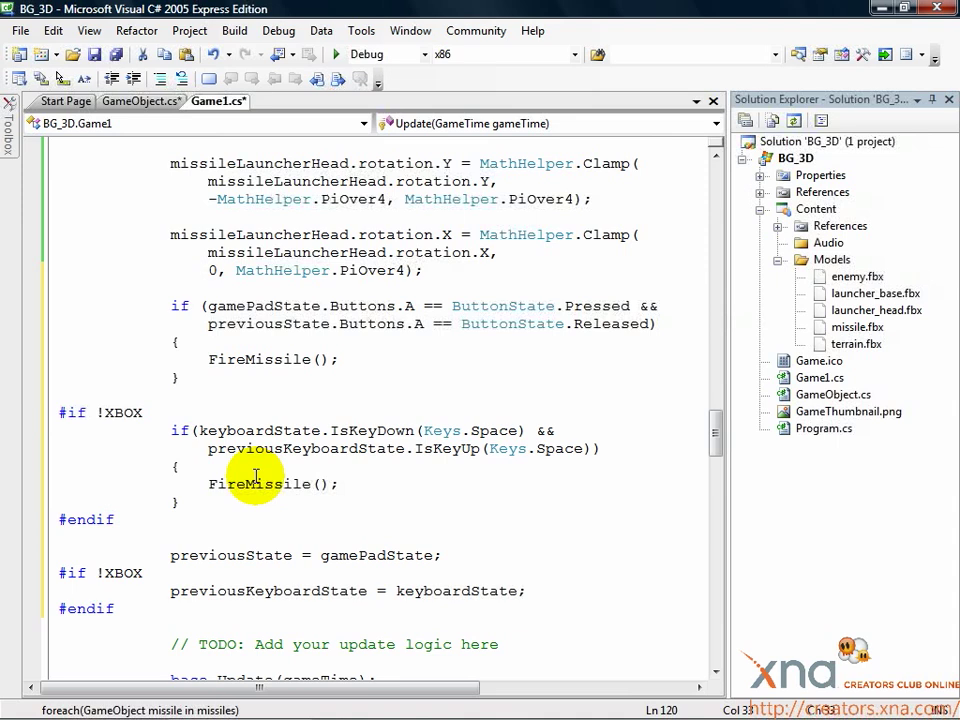
{"action": "mouse_move", "coordinate": [218, 505]}
{"action": "type", "text": "UpdateMissiles("}
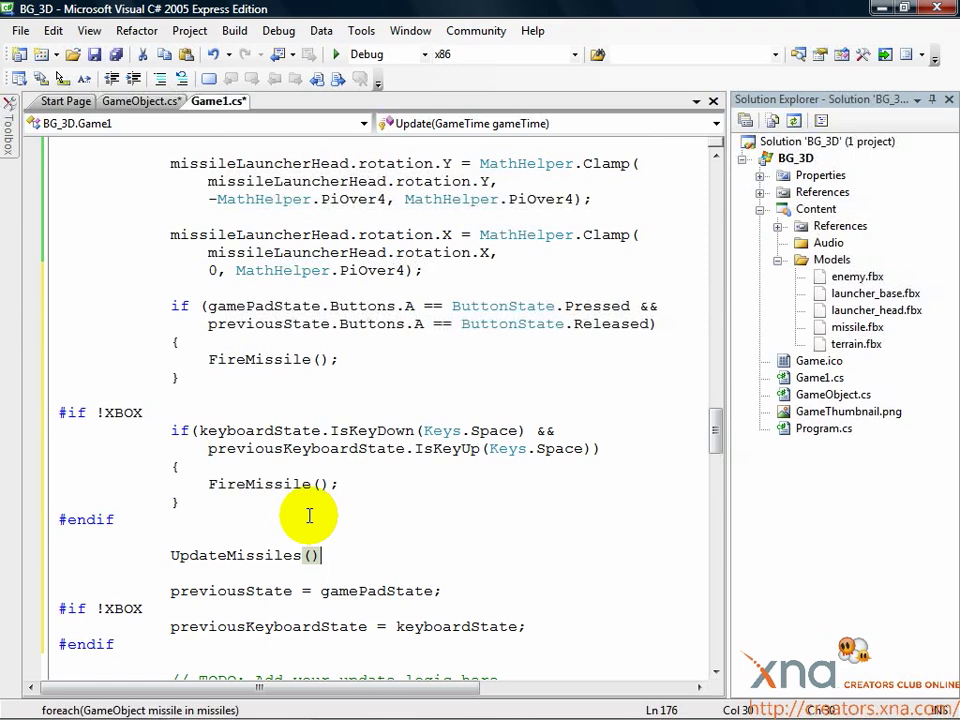
{"action": "type", "text": ";"}
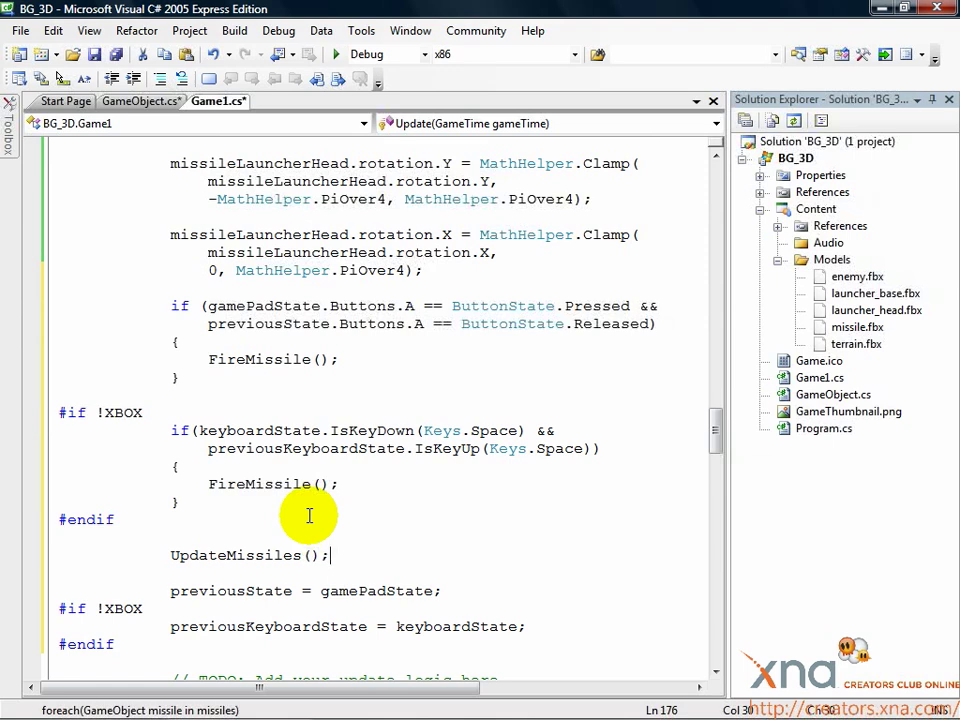